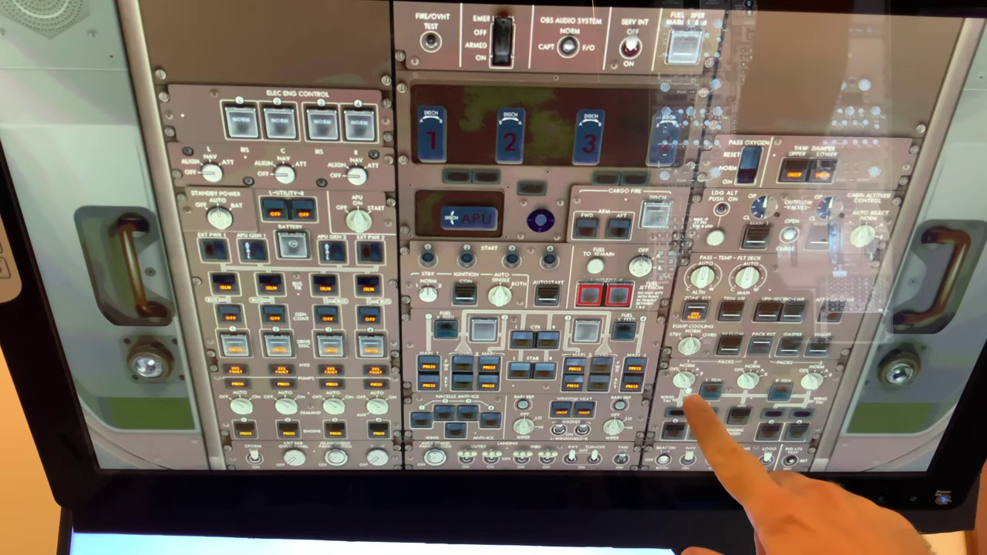
pyautogui.moveTo(694, 416)
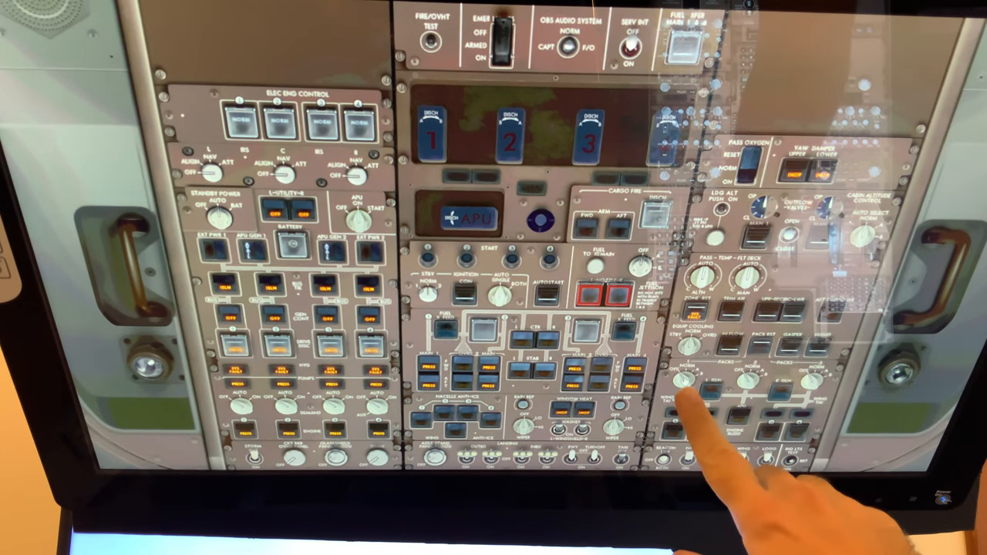